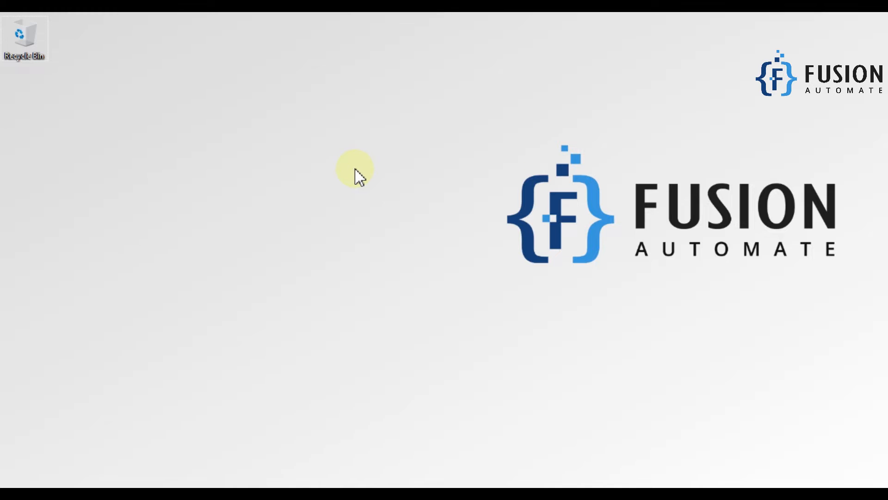
mouse_move(108, 412)
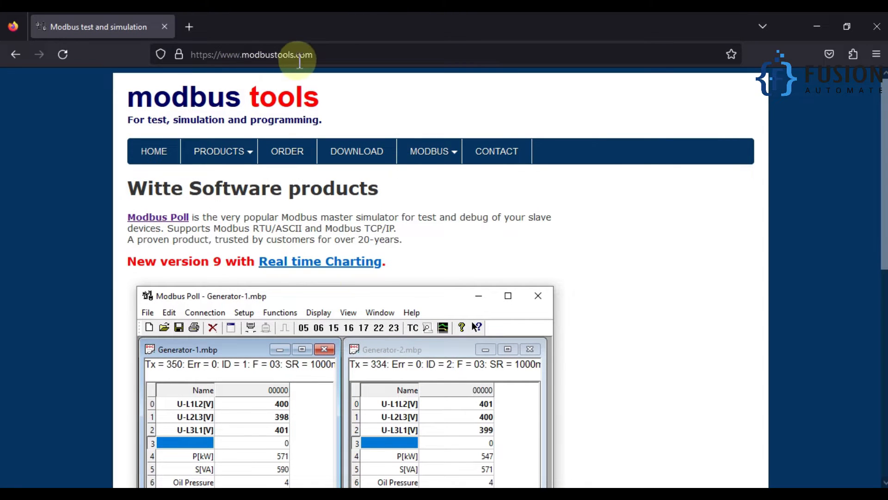
Choose Modbus Poll under PRODUCTS on modbustools.com and scroll through its description.
click(219, 151)
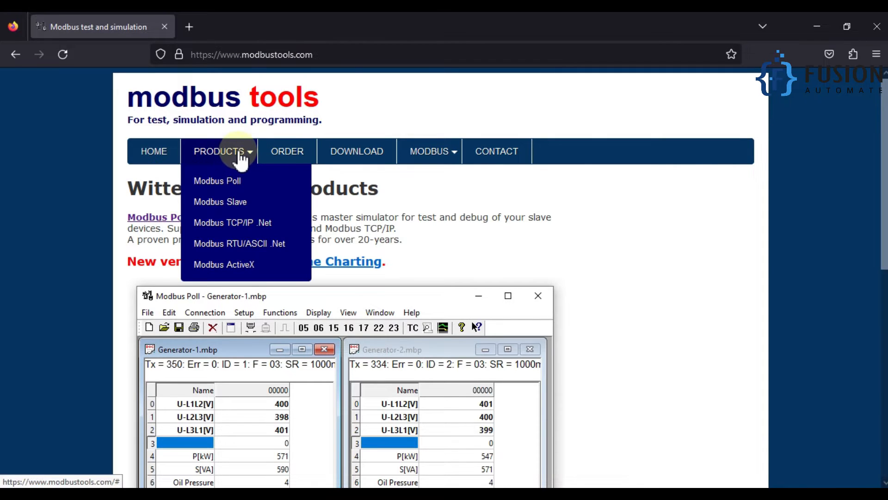
click(217, 180)
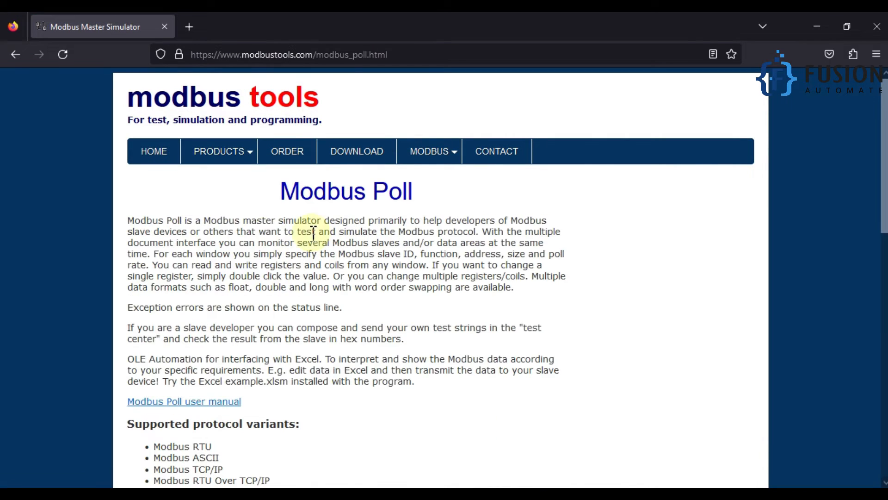
mouse_move(130, 220)
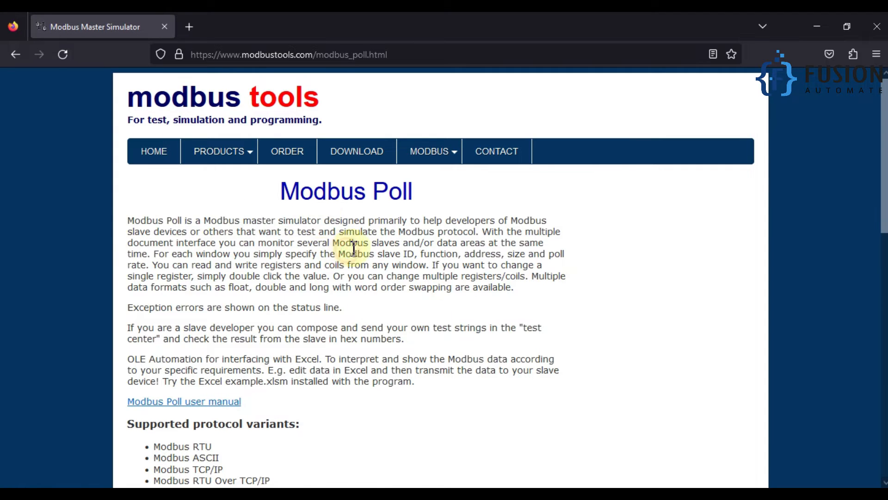
scroll(down, 3)
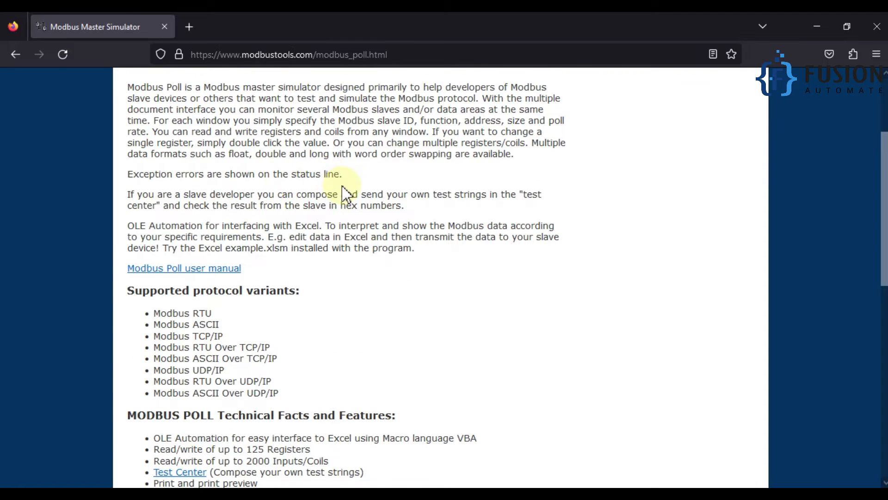
scroll(down, 3)
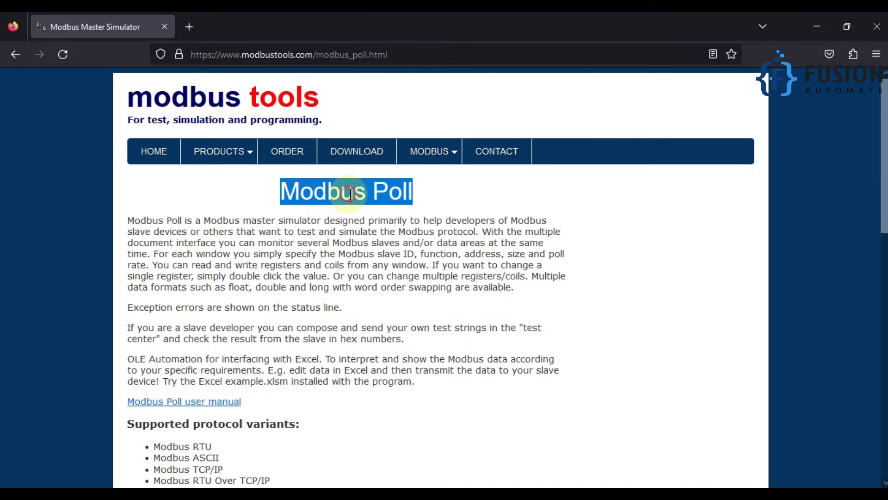
mouse_move(363, 152)
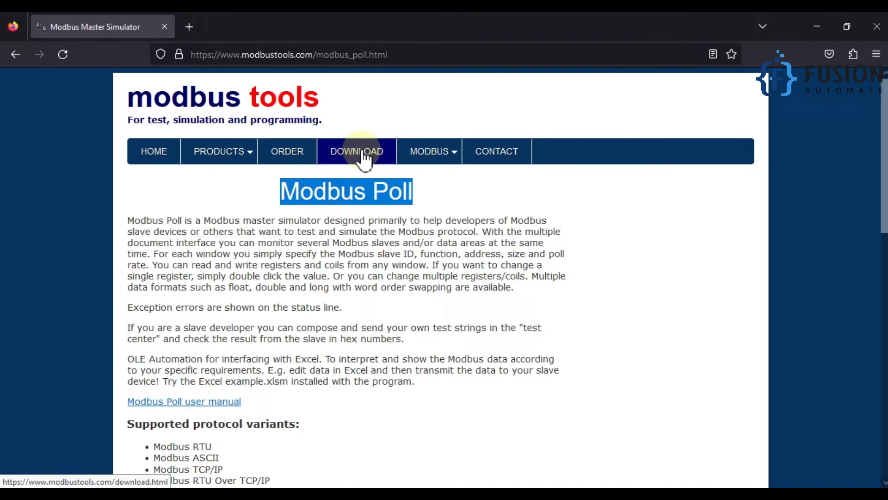
Download ModbusPollSetup64Bit.exe with the Download 64bit button on the DOWNLOAD page.
click(357, 150)
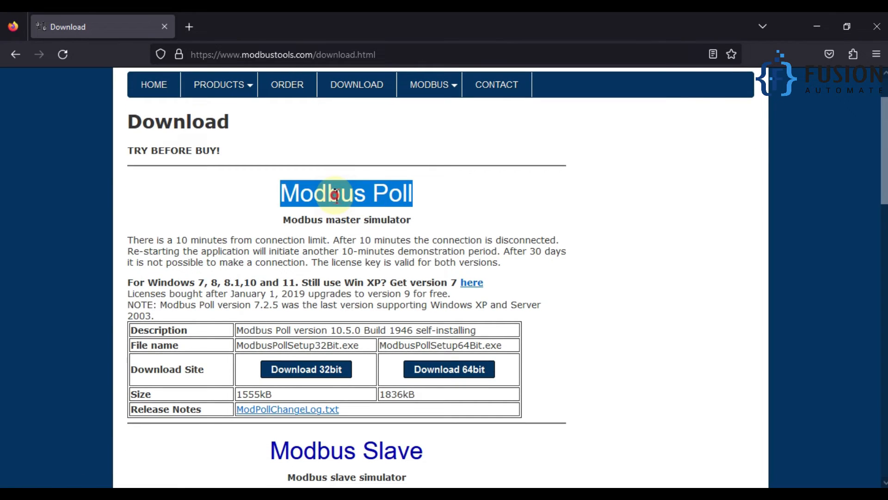
scroll(down, 3)
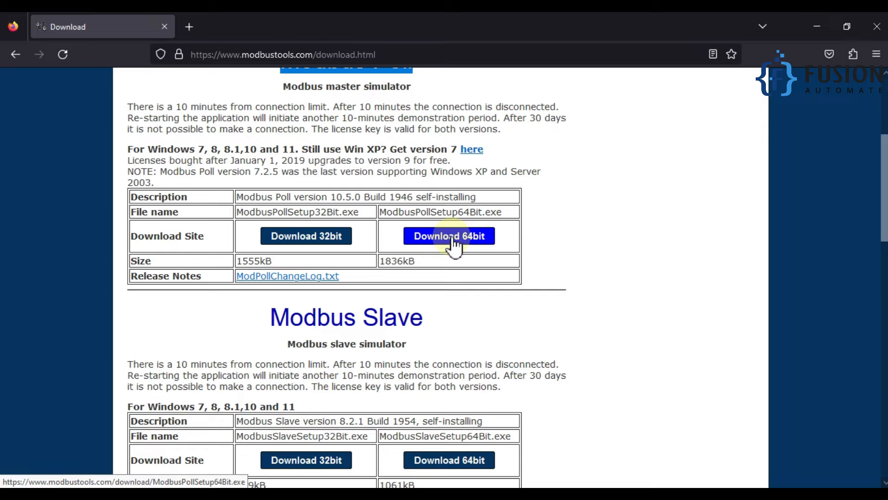
click(449, 236)
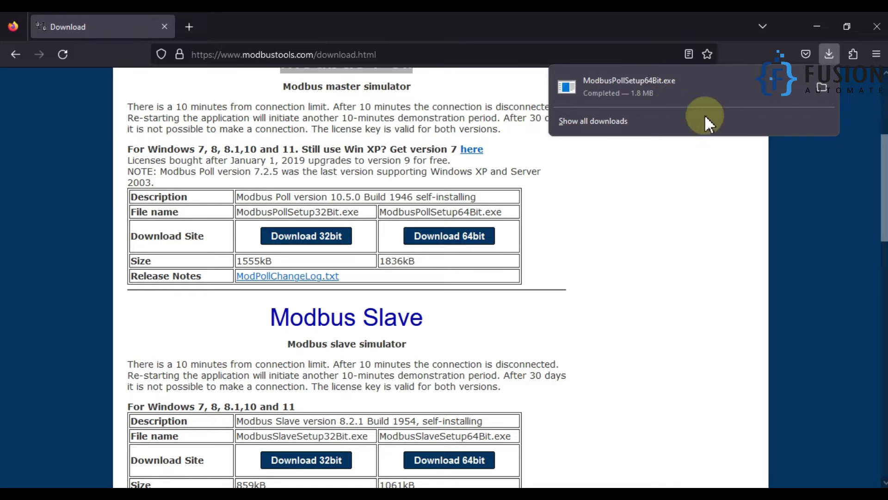
click(143, 108)
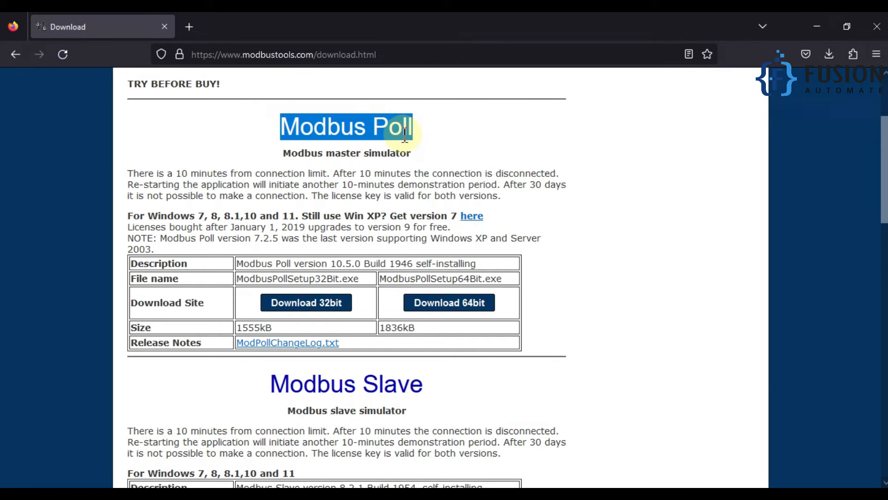
Highlight the connection limit sentence, then launch the downloaded installer.
click(132, 173)
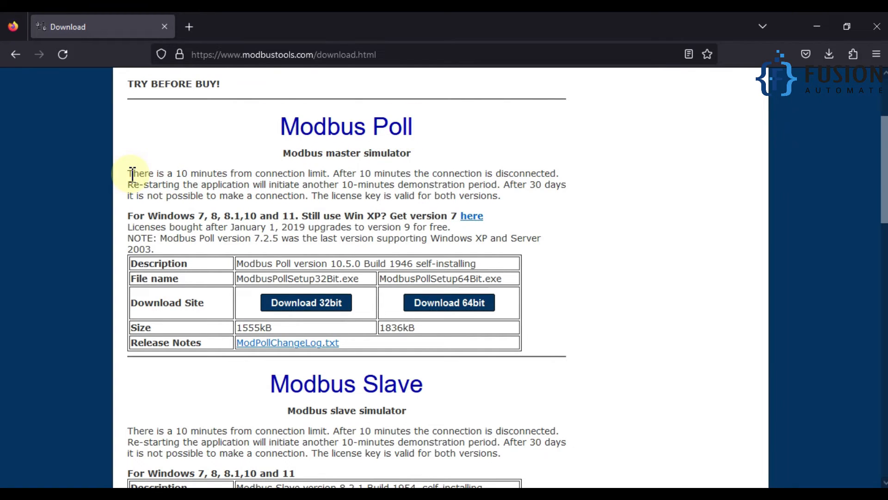
drag(129, 173, 322, 174)
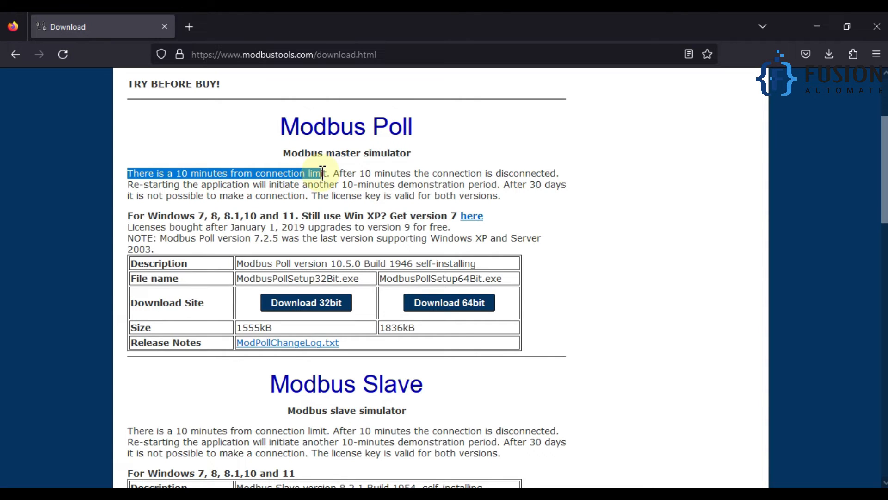
click(847, 26)
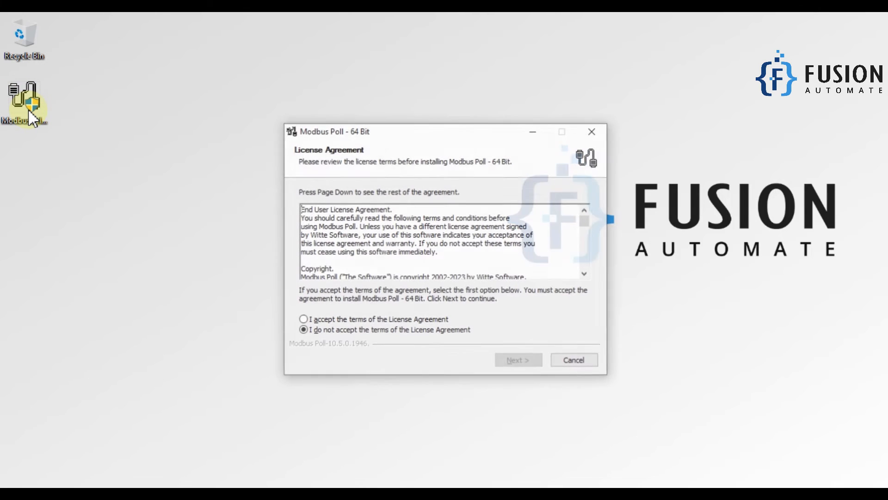
Accept the license and install Modbus Poll 64 Bit into the default Program Files folder.
click(302, 319)
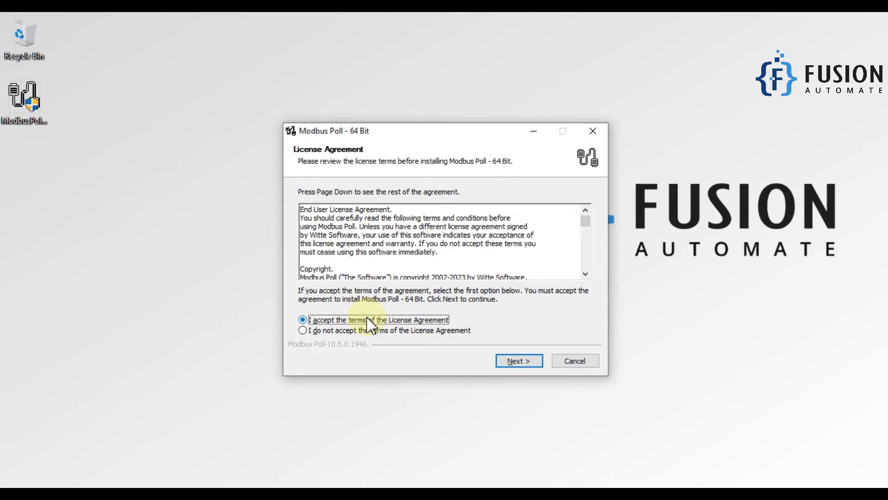
click(519, 361)
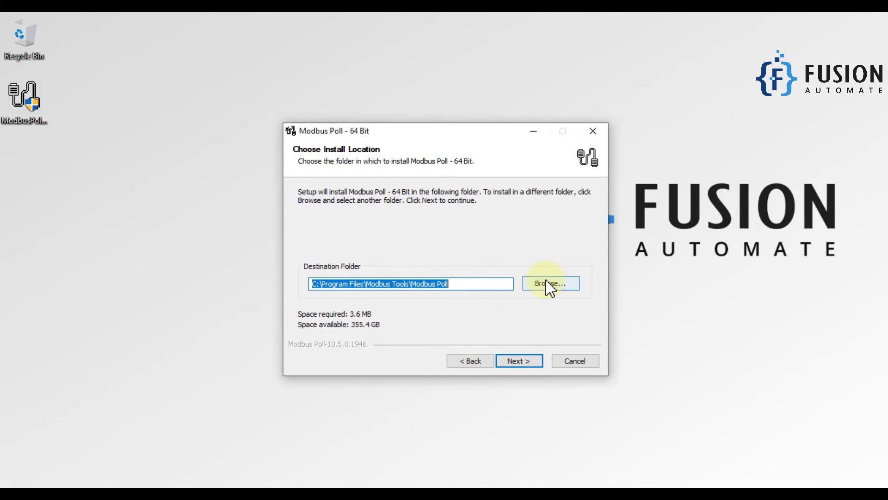
mouse_move(521, 370)
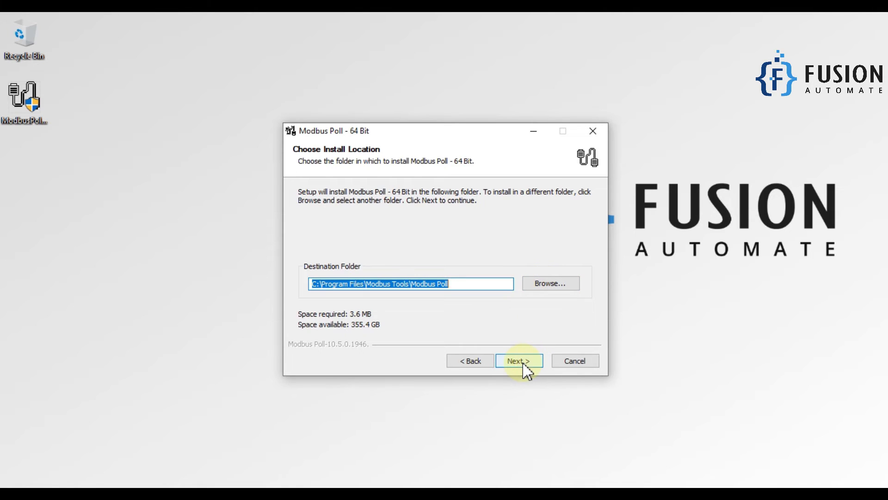
click(519, 360)
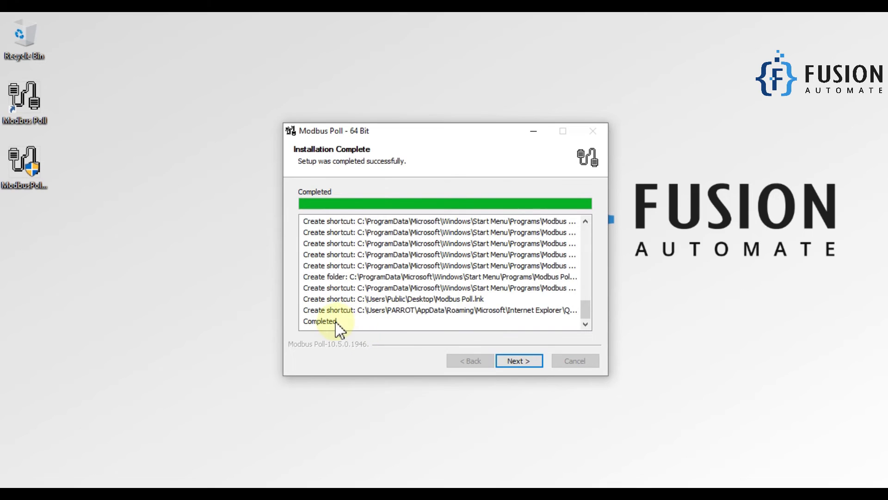
click(519, 361)
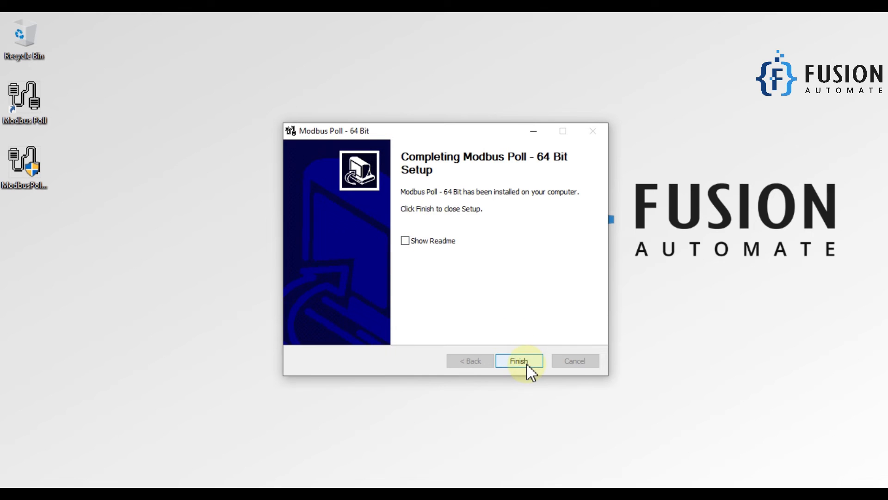
Finish setup to open the quick start guide, then highlight the Modbus Slave heading.
click(518, 360)
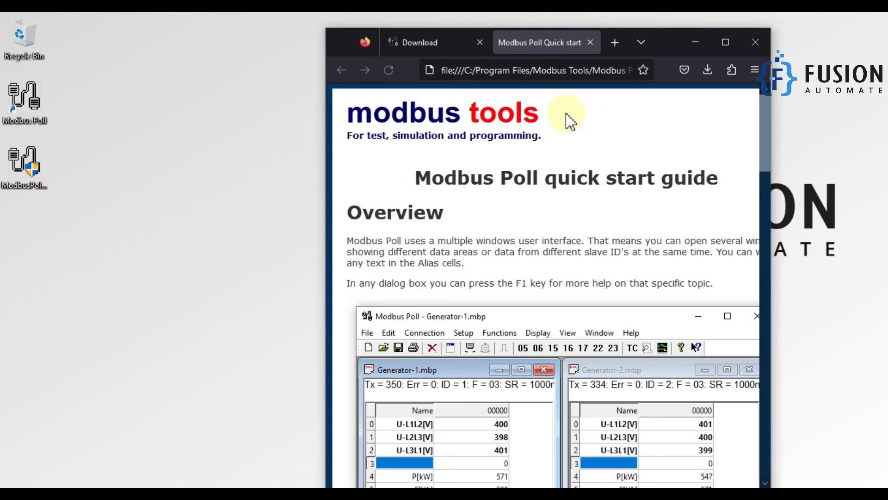
mouse_move(587, 165)
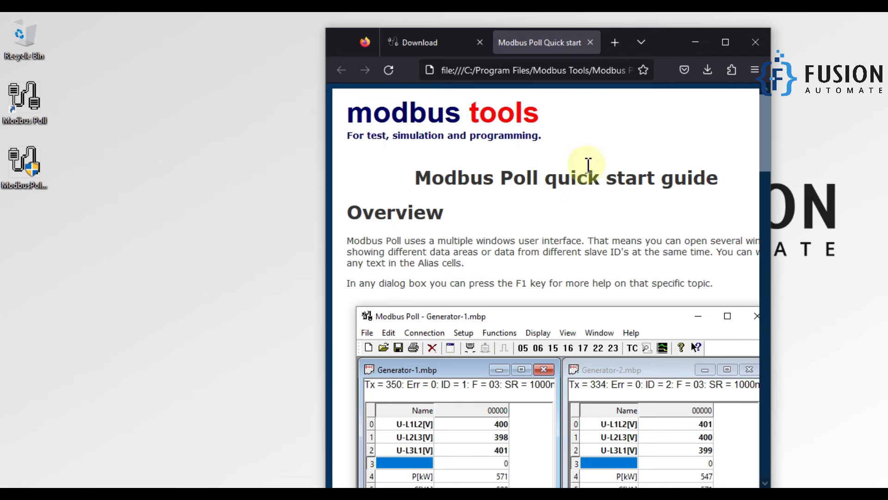
scroll(down, 3)
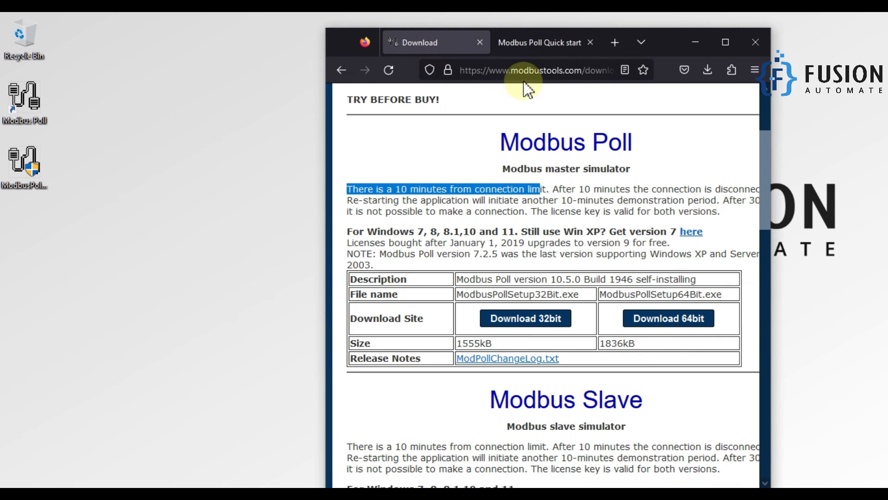
mouse_move(695, 42)
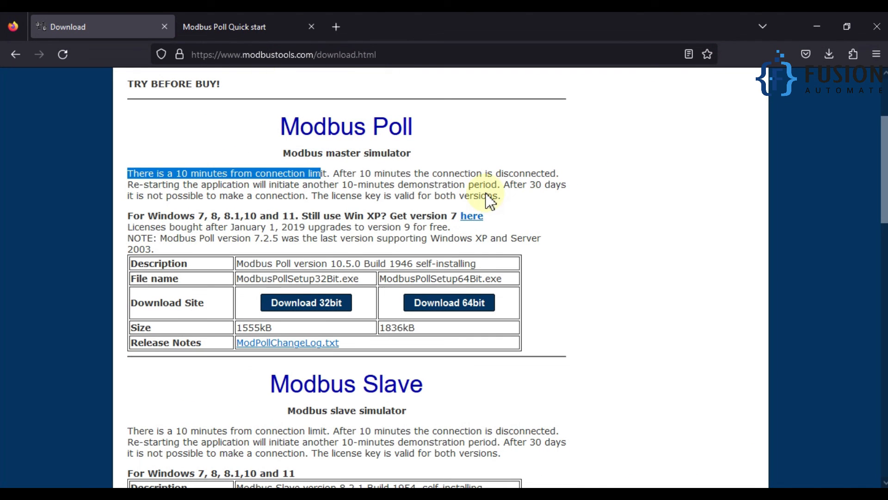
double_click(334, 384)
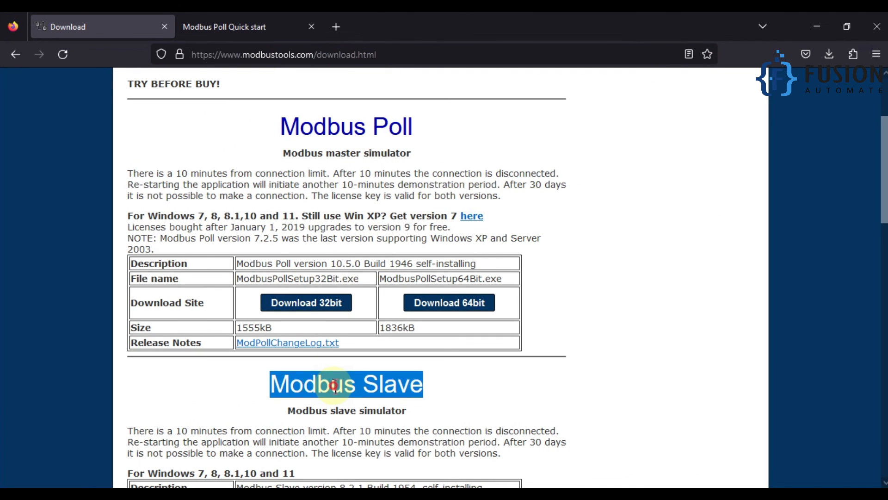